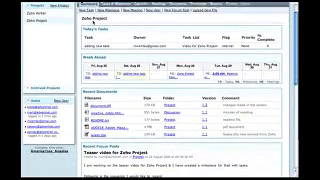
# Refresh the signed-out login page so the uploaded red company logo is displayed.
pyautogui.scroll(-3)
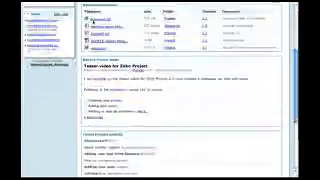
pyautogui.scroll(-3)
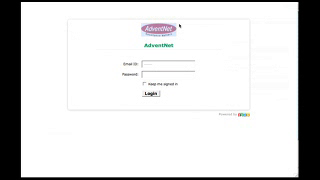
pyautogui.press('ctrl+f')
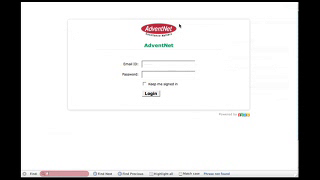